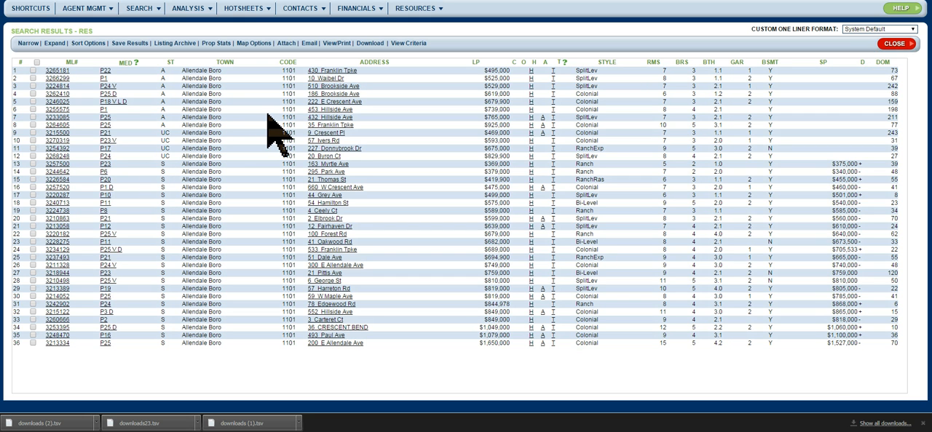
pyautogui.moveTo(280, 143)
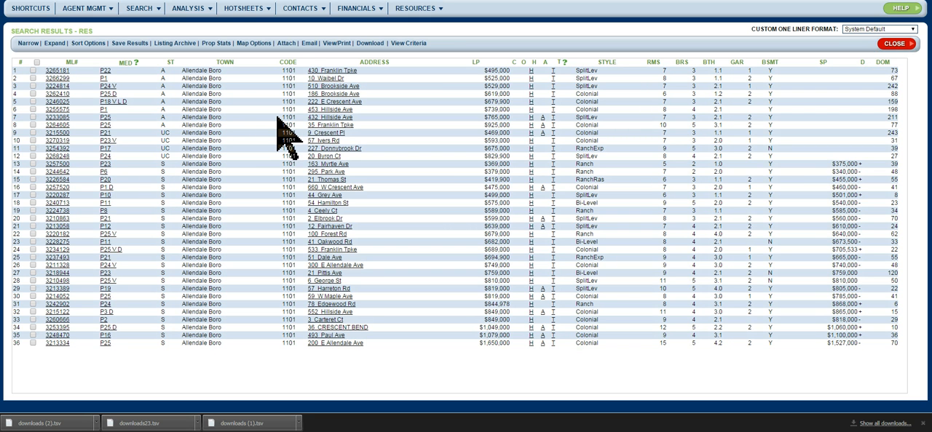
pyautogui.moveTo(259, 117)
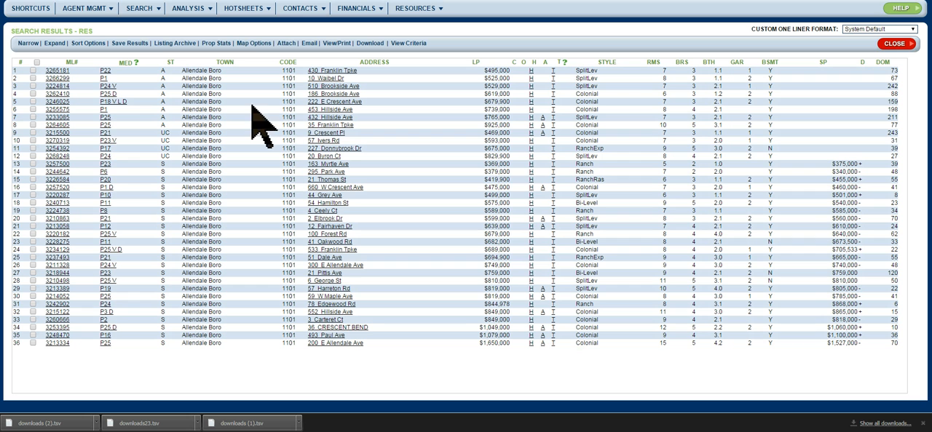
pyautogui.moveTo(716, 146)
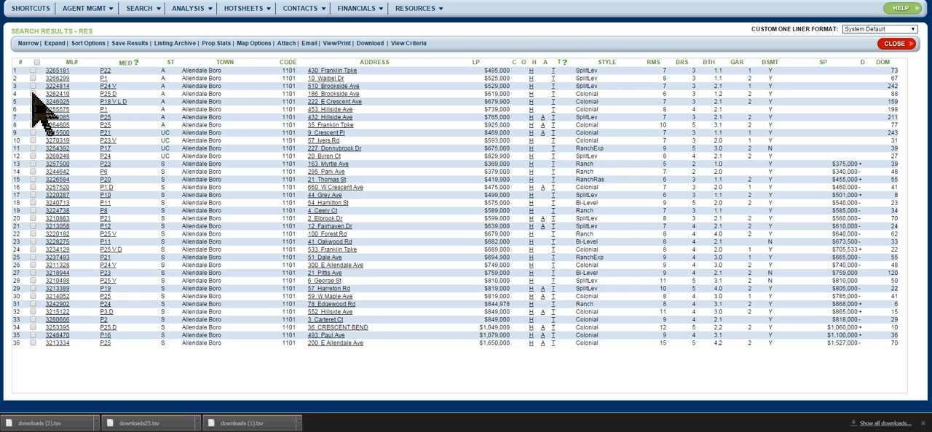
# Check an Allendale Boro comparable listing in the residential results grid for export
pyautogui.click(33, 79)
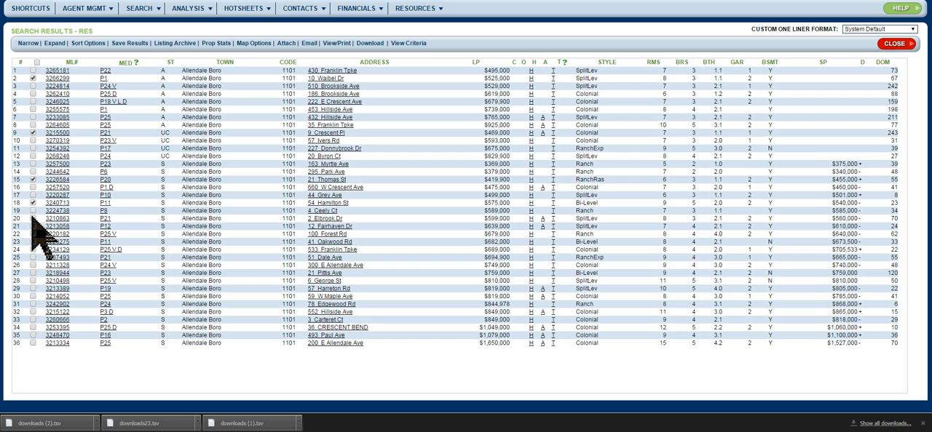
pyautogui.moveTo(43, 278)
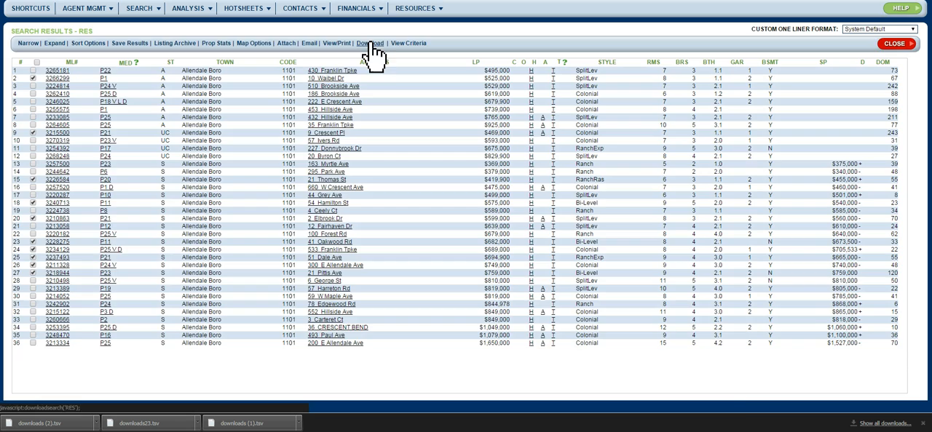
# Set up the download as downloads.tsv in Full Download format for the checked listings
pyautogui.click(370, 43)
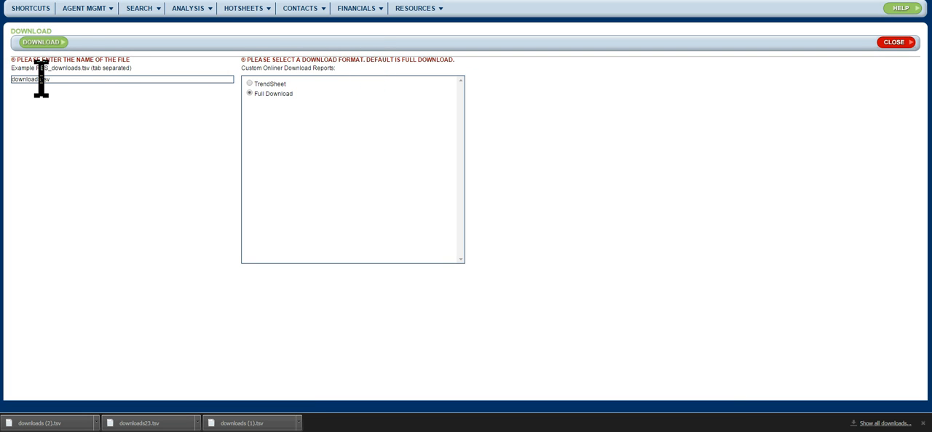
pyautogui.click(122, 78)
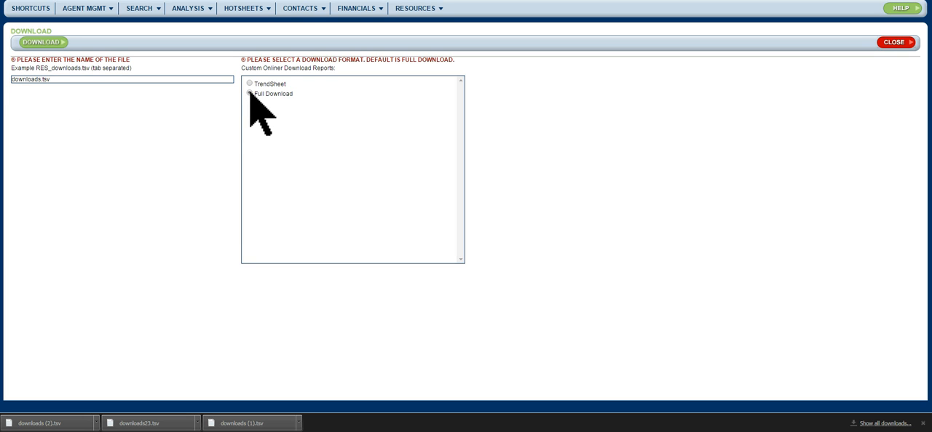
pyautogui.click(249, 94)
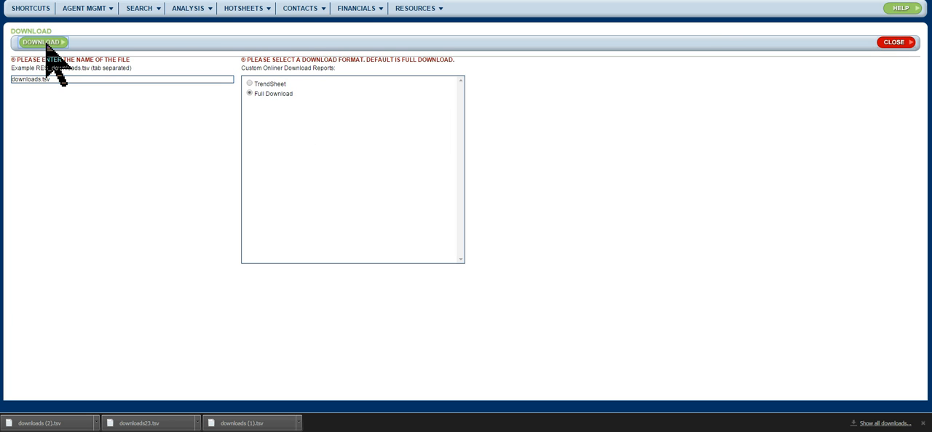
# Download the marked listings and save them to disk as the .tsv file
pyautogui.click(41, 42)
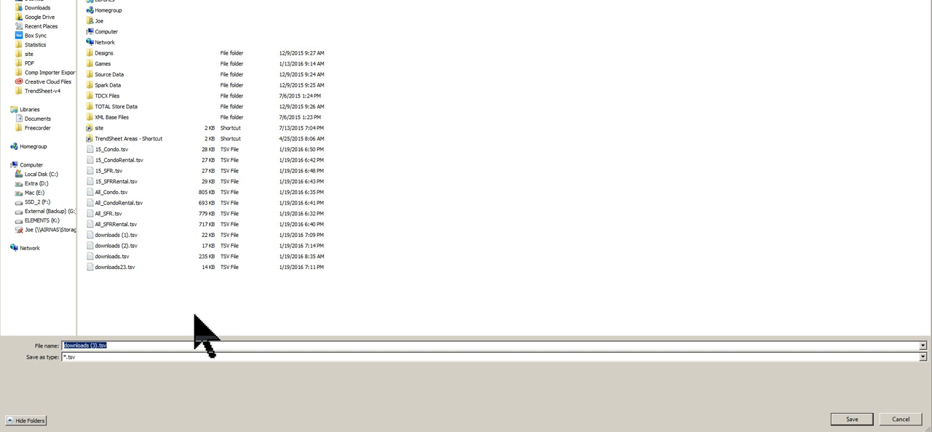
pyautogui.moveTo(120, 138)
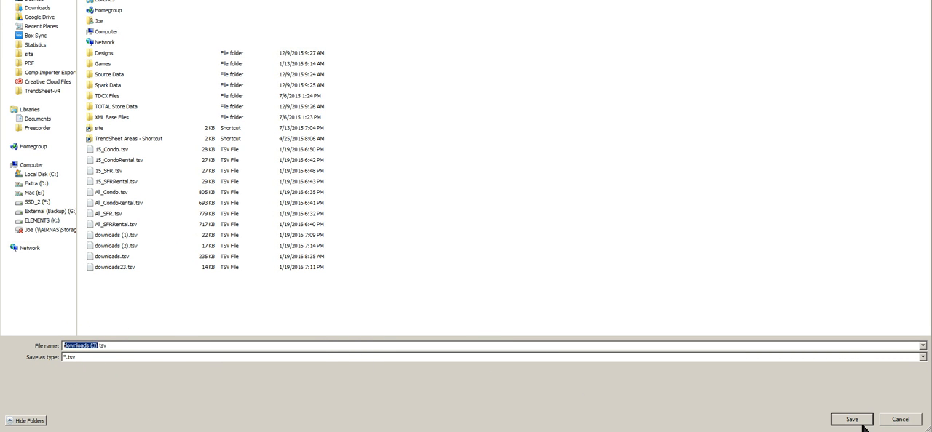
pyautogui.click(850, 419)
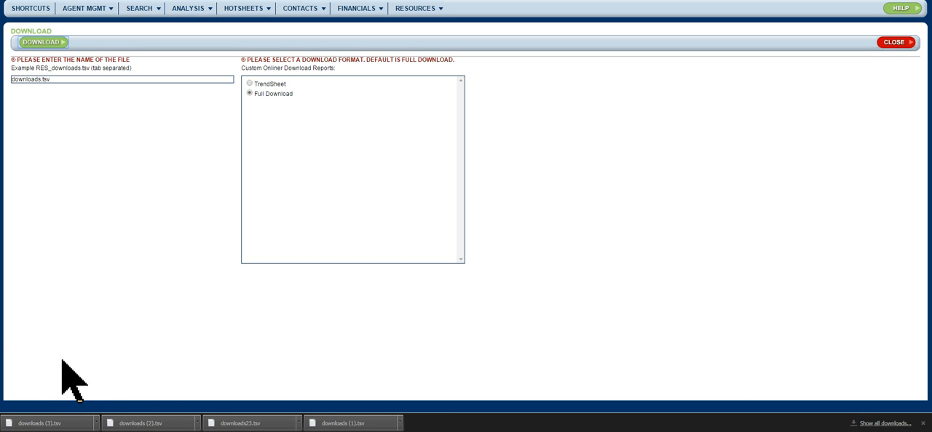
pyautogui.moveTo(84, 393)
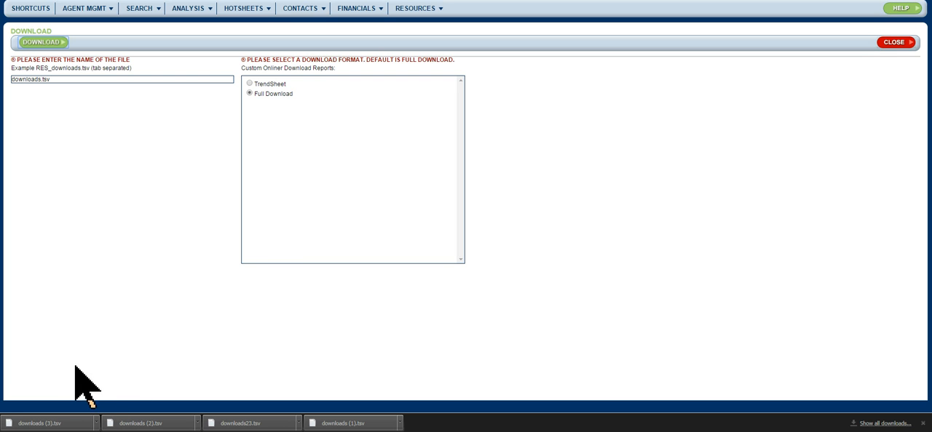
pyautogui.moveTo(172, 280)
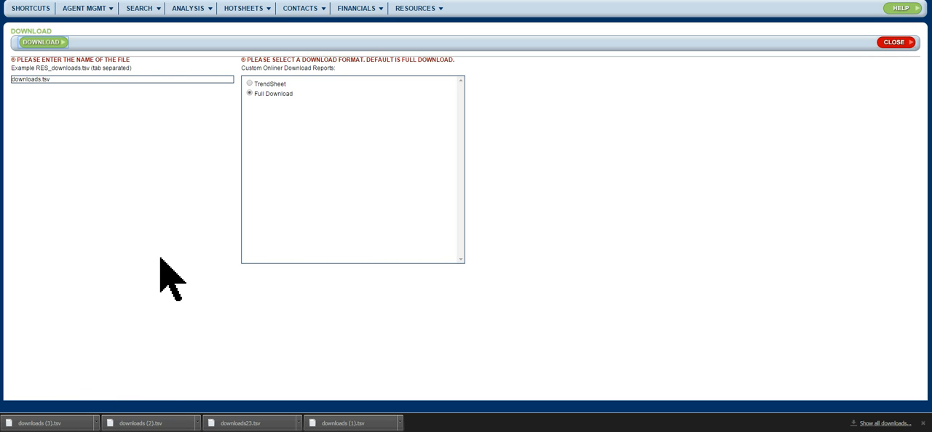